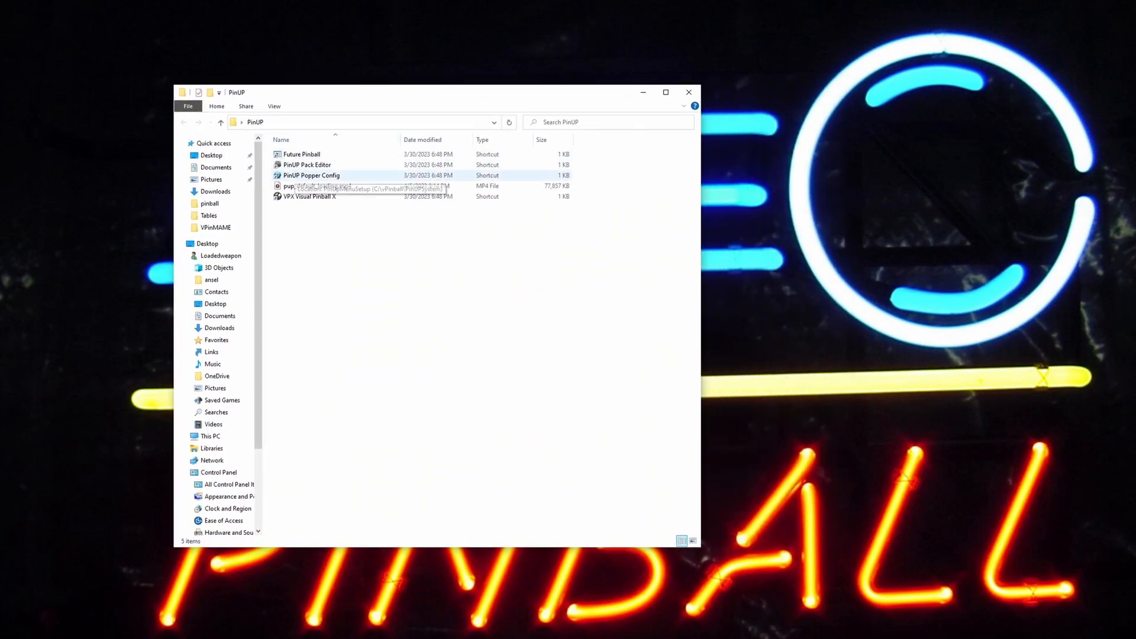
- Launch PinUP Popper Config and bring up the PlayList Config setup window
double_click(311, 175)
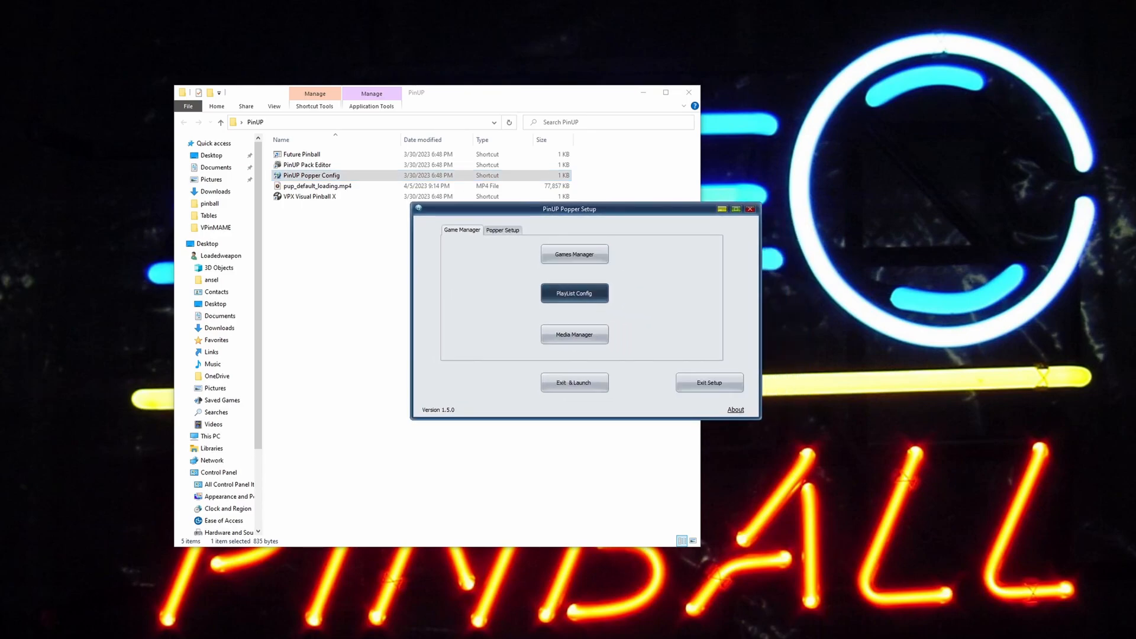
click(575, 293)
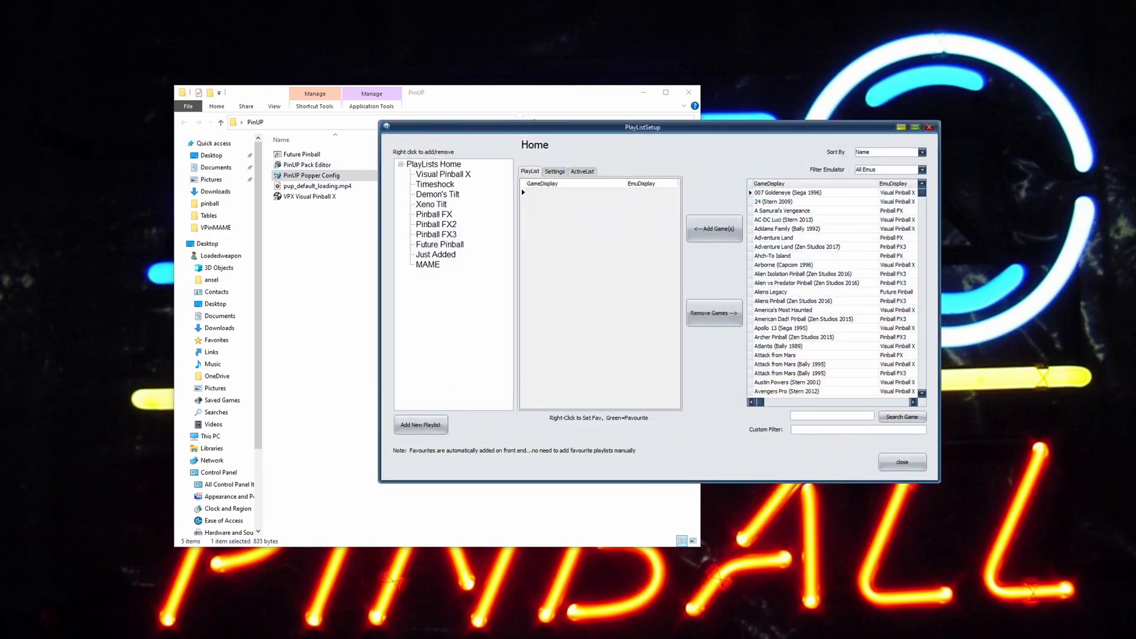
- Show the Visual Pinball X playlist games and toggle one game's favourite status
click(443, 174)
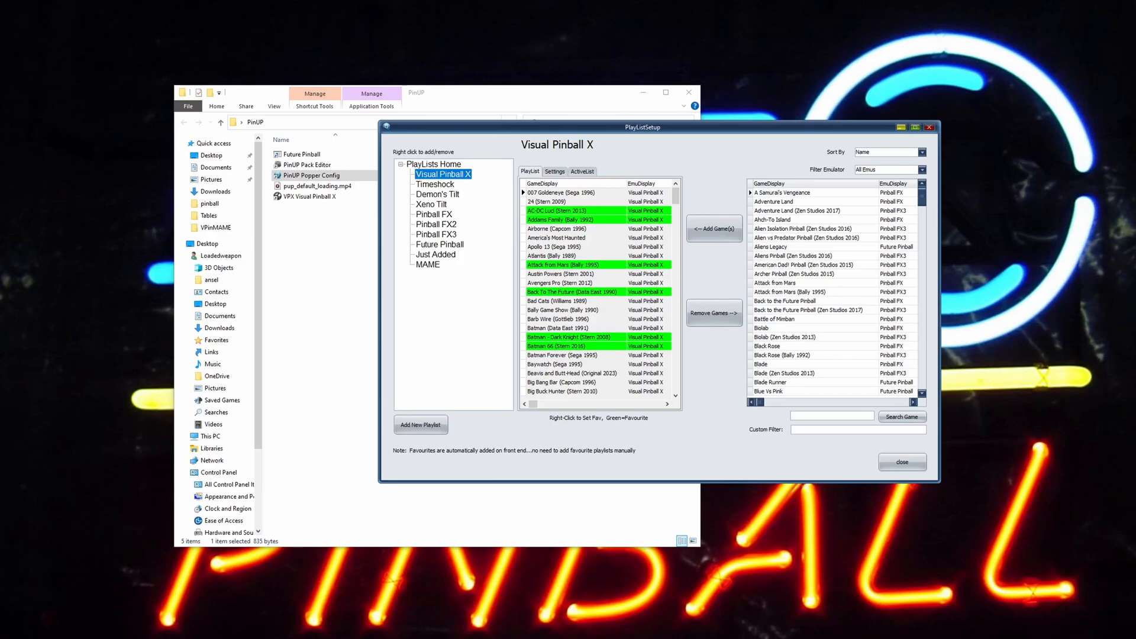
right_click(560, 355)
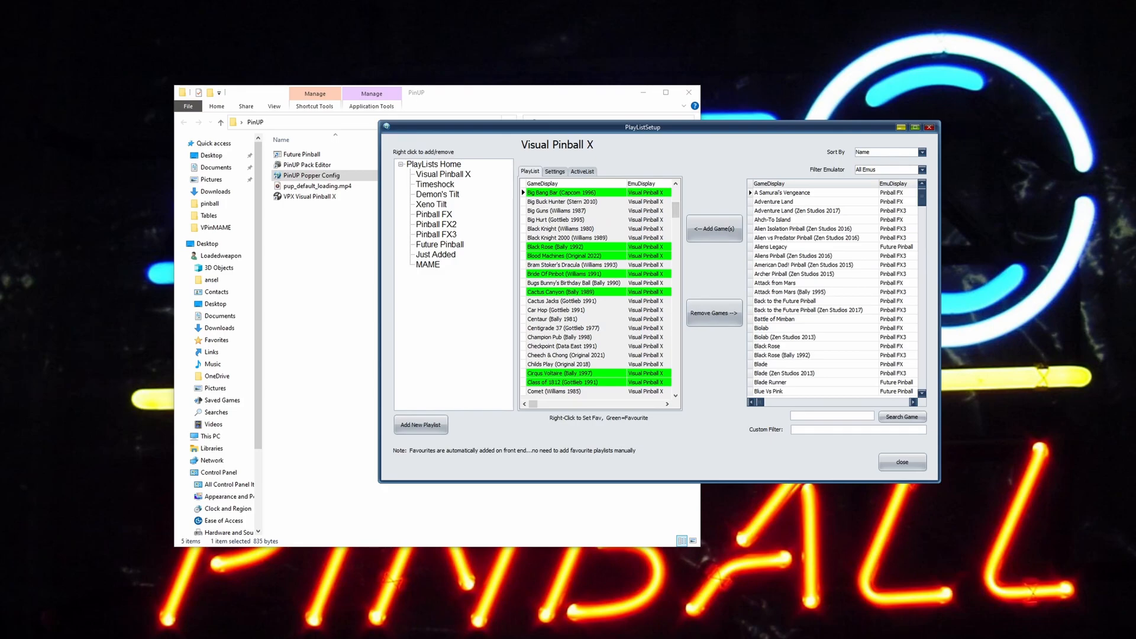
- Mark Bugs Bunny's Birthday Ball as favourite, select Darkest Dungeon, and scroll to the J titles
right_click(573, 283)
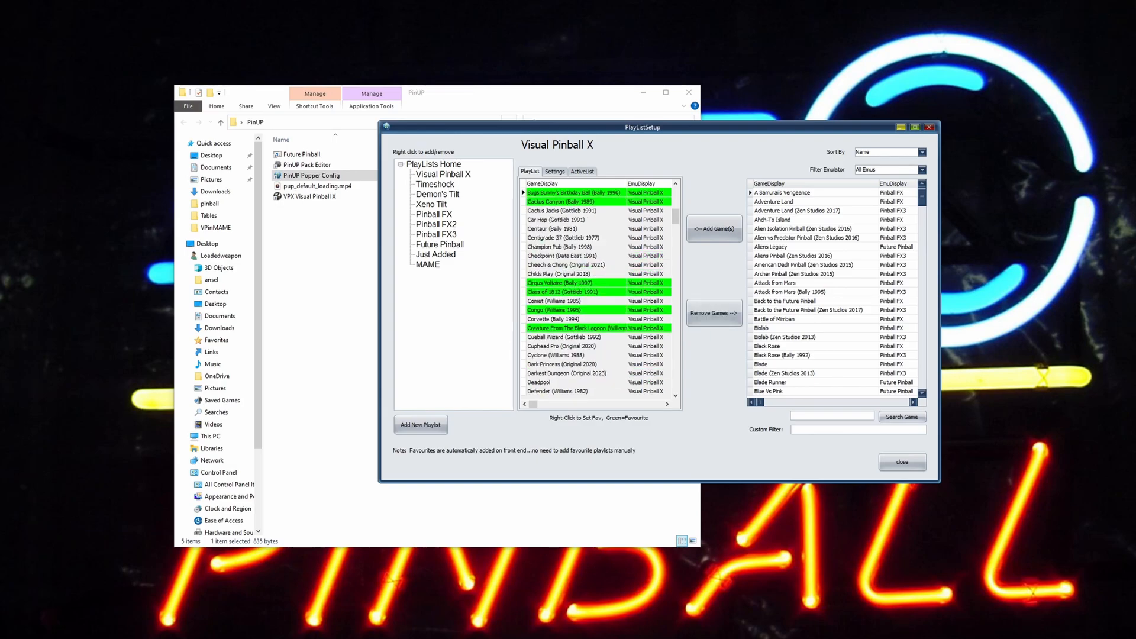
click(566, 373)
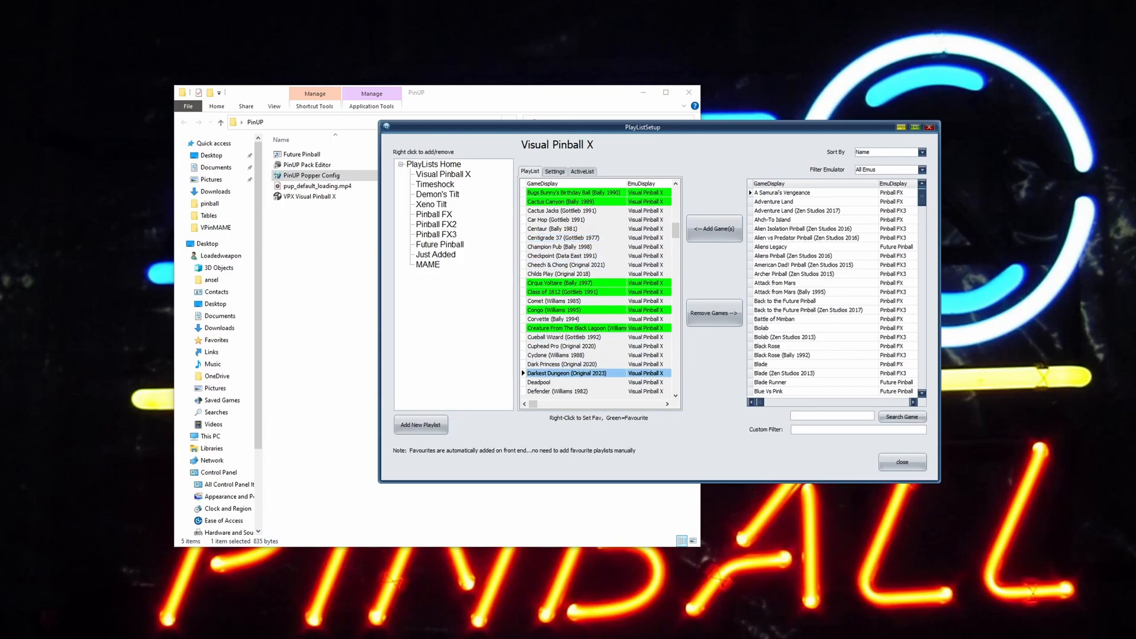
scroll(down, 3)
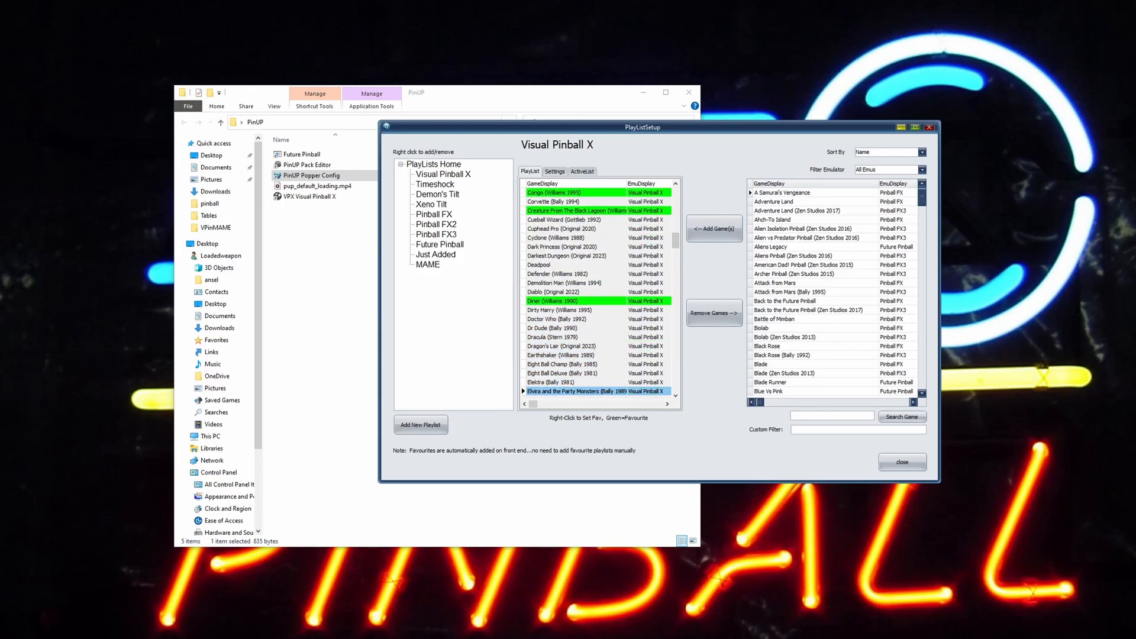
scroll(down, 3)
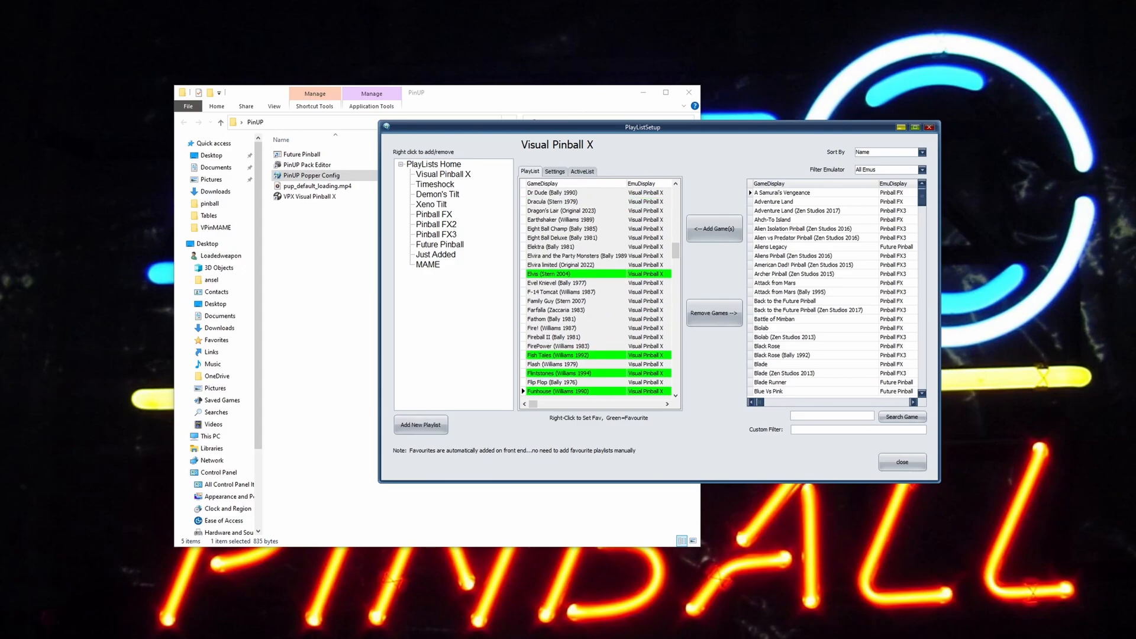
scroll(down, 3)
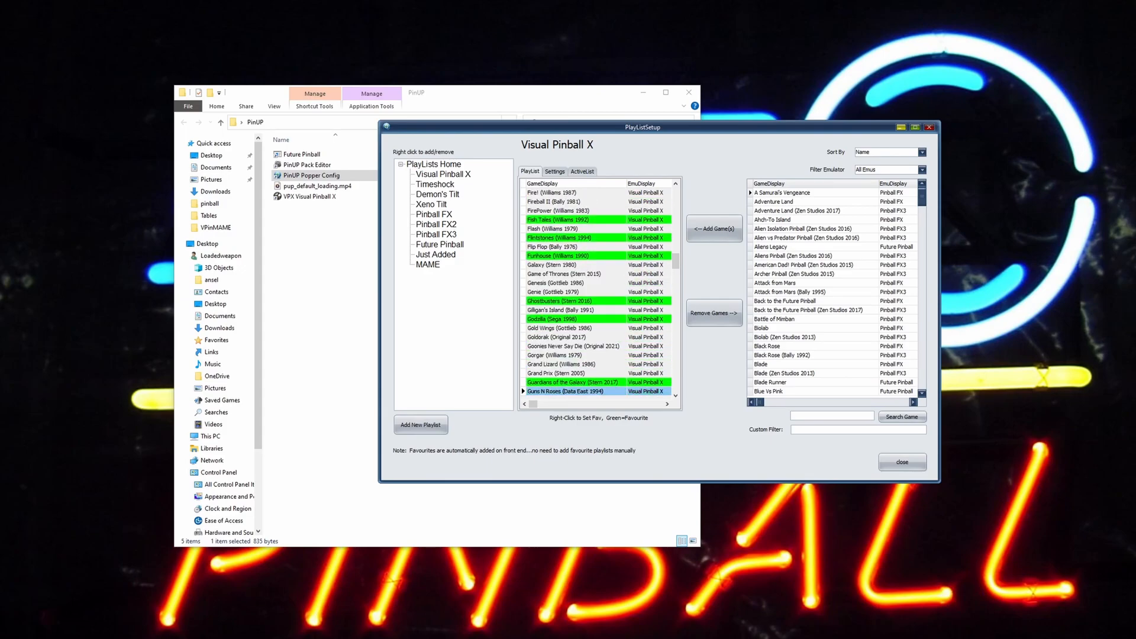
scroll(down, 3)
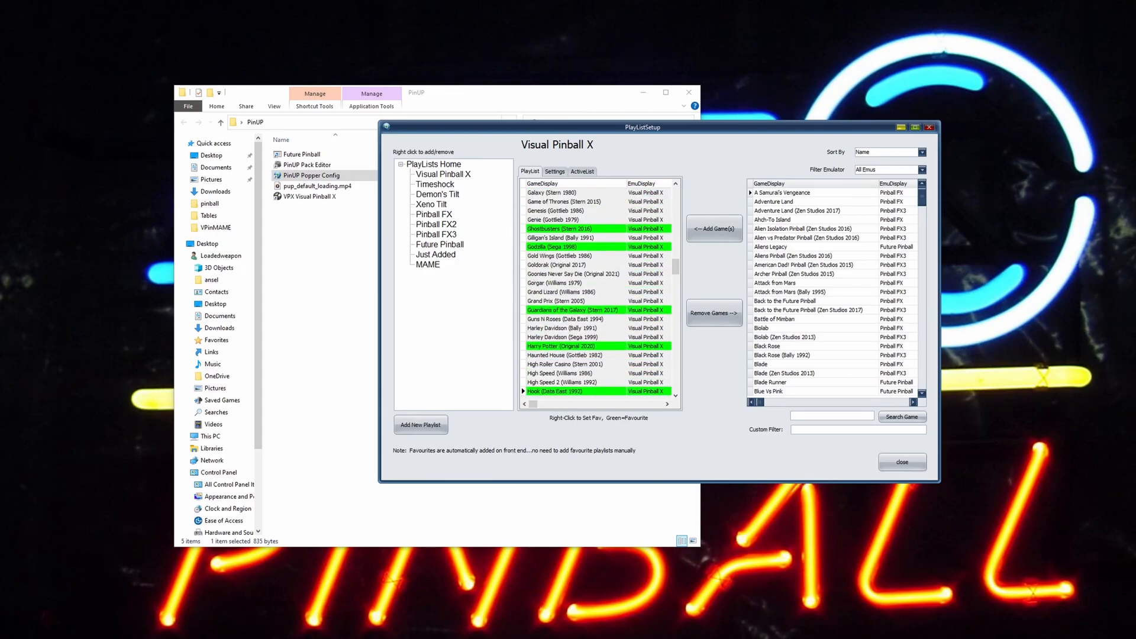
scroll(down, 3)
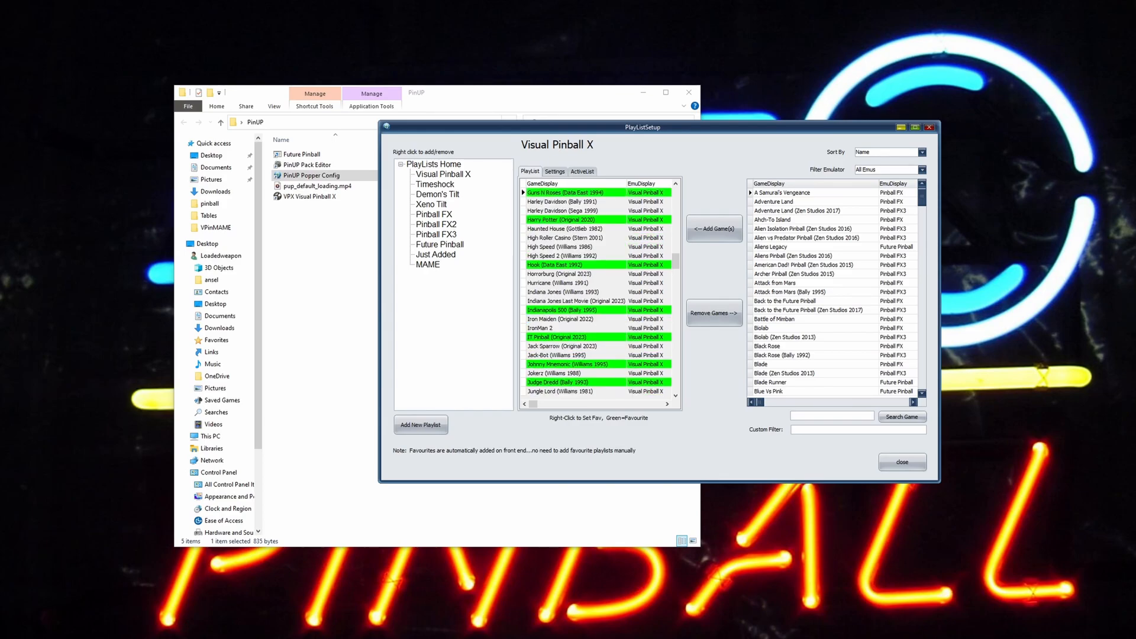
- Mark High Speed and High Speed 2 as favourites and close the playlist setup
right_click(566, 246)
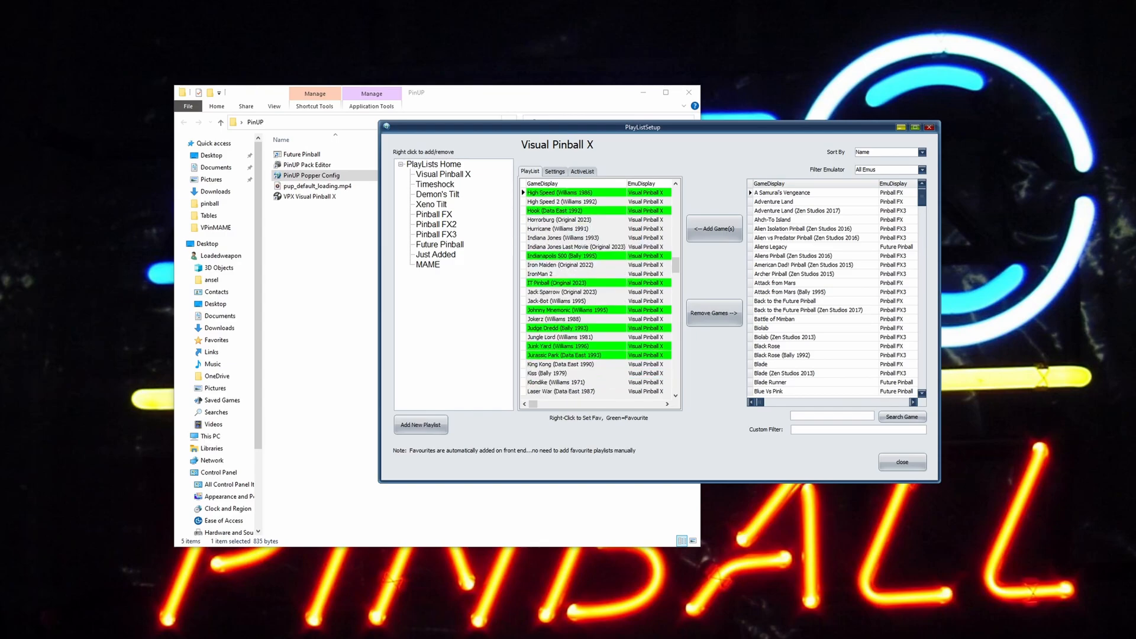
right_click(569, 201)
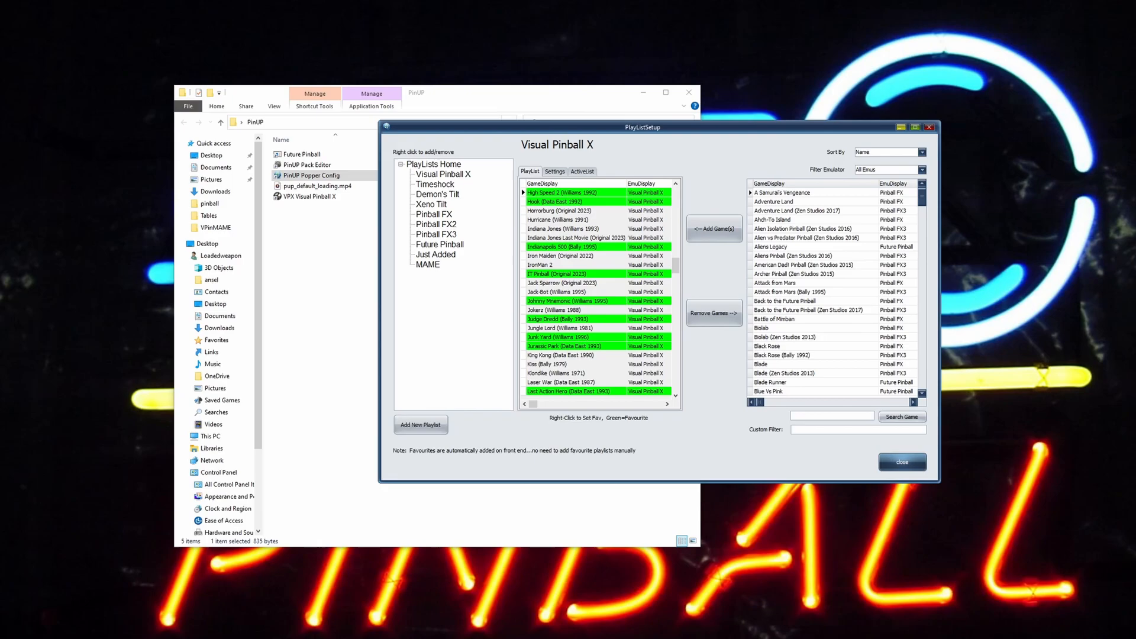
click(902, 461)
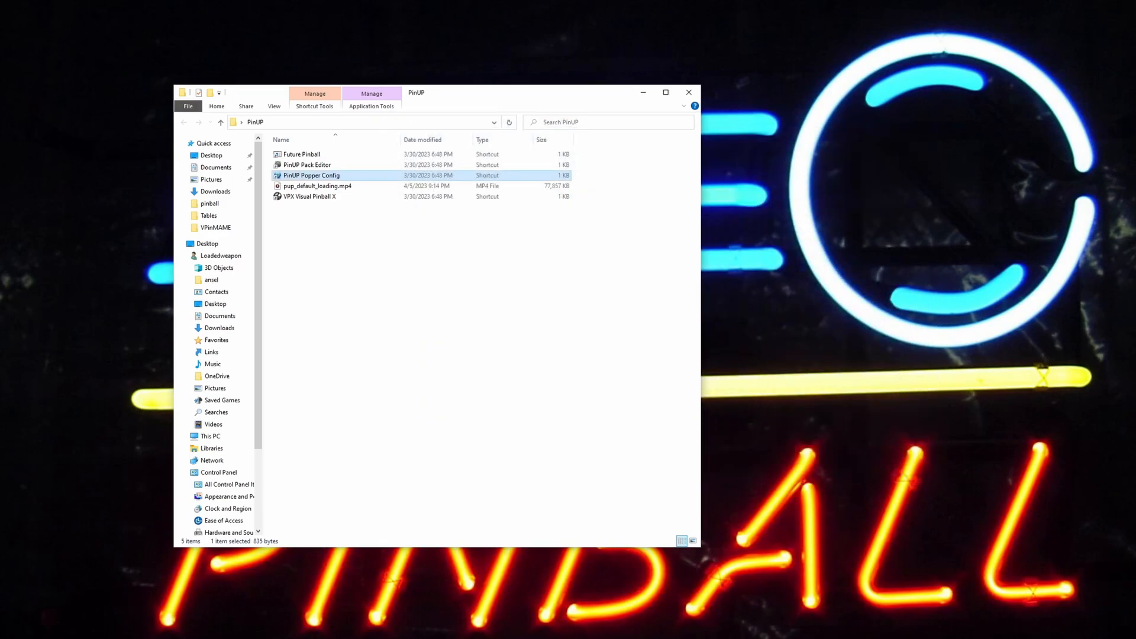